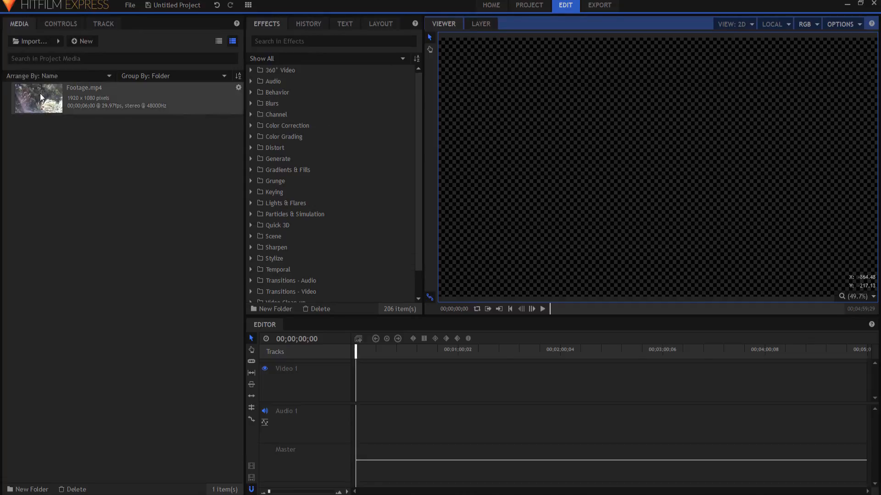
Step: Place Footage.mp4 on the timeline and play it up to the pine-to-mountain cut
left_click(123, 98)
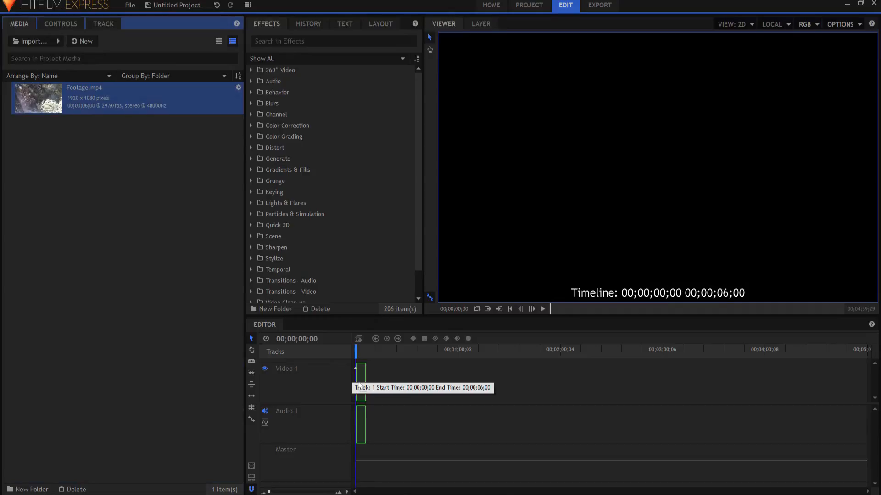
left_click(360, 382)
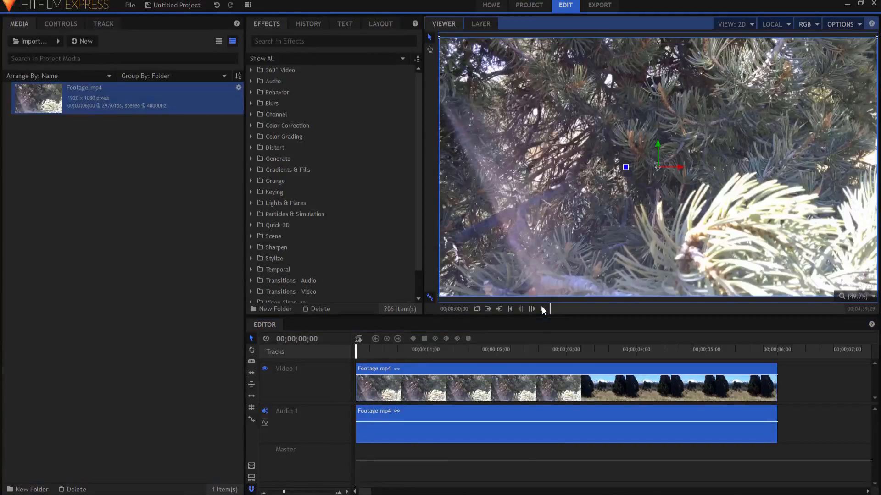
left_click(543, 309)
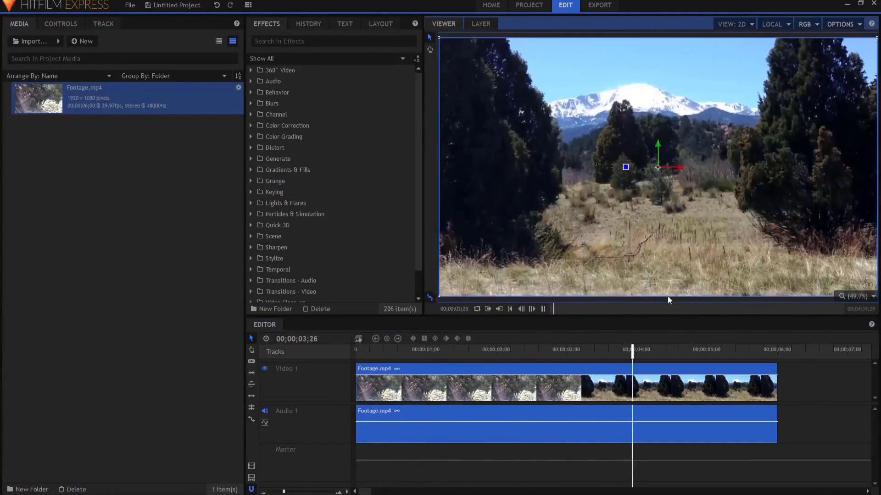
left_click(699, 350)
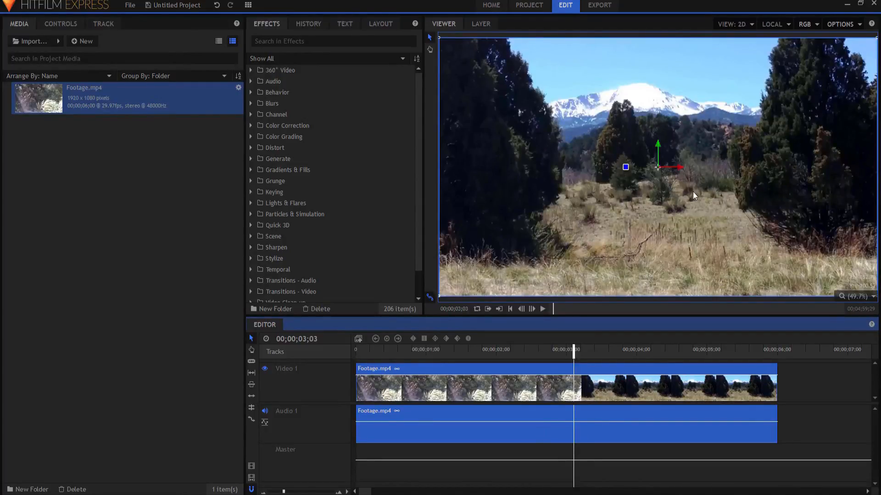
mouse_move(490, 172)
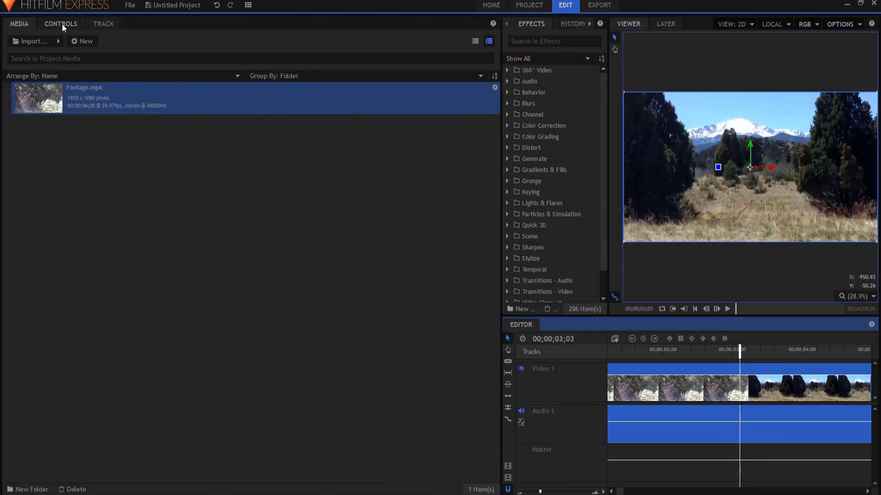
Step: Open the clip's Controls with Display Timeline on, ready to search effects
left_click(61, 24)
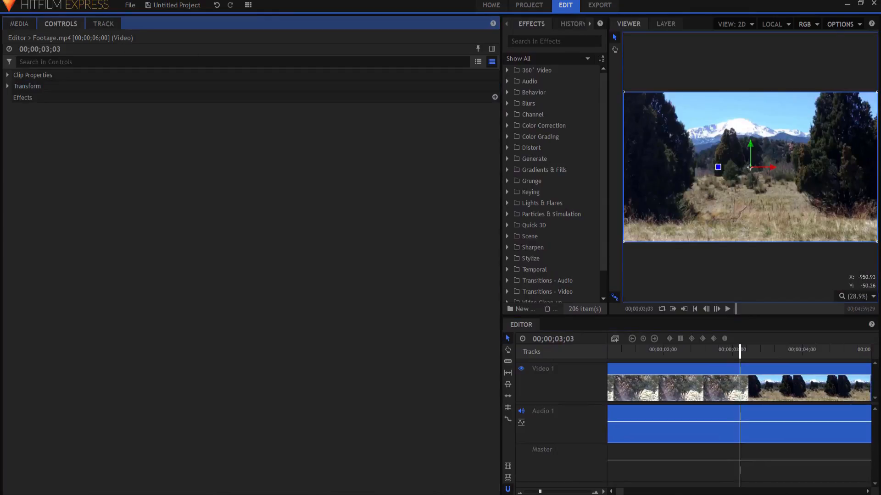
mouse_move(491, 49)
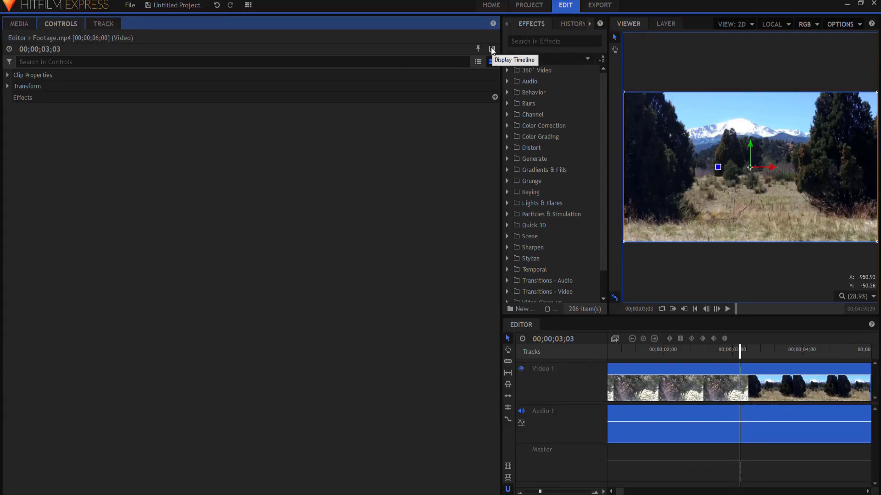
left_click(490, 49)
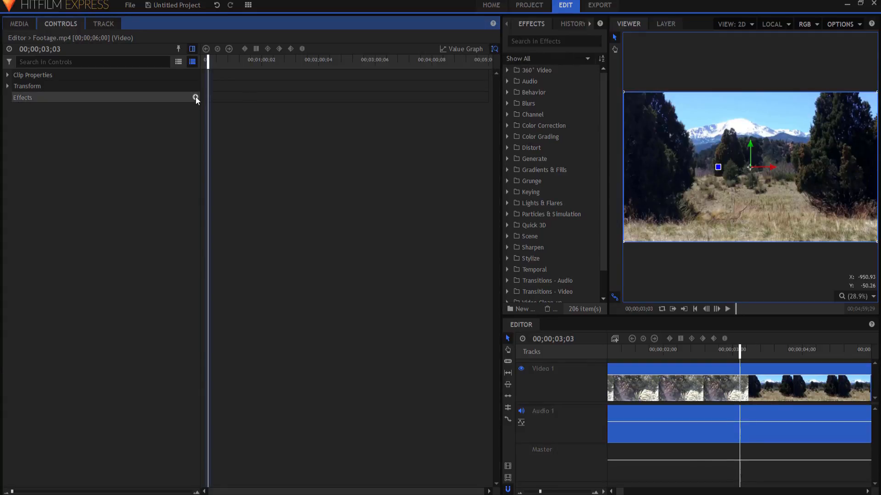
mouse_move(32, 490)
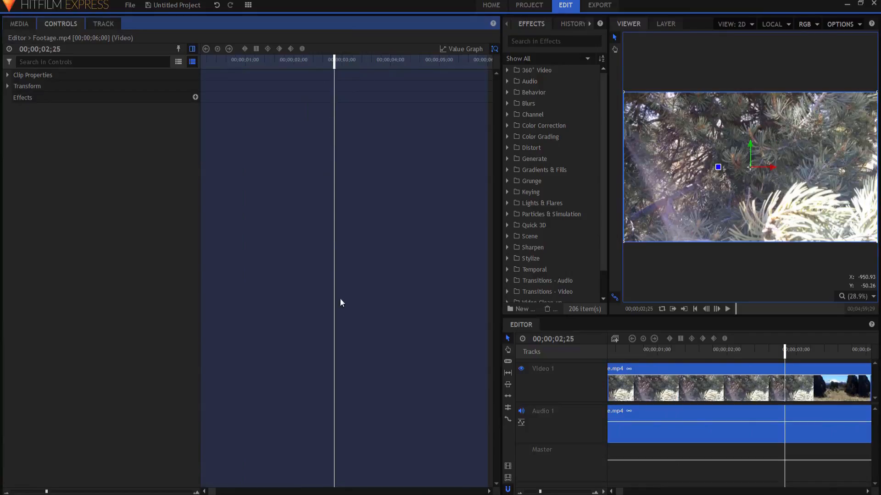
left_click(27, 86)
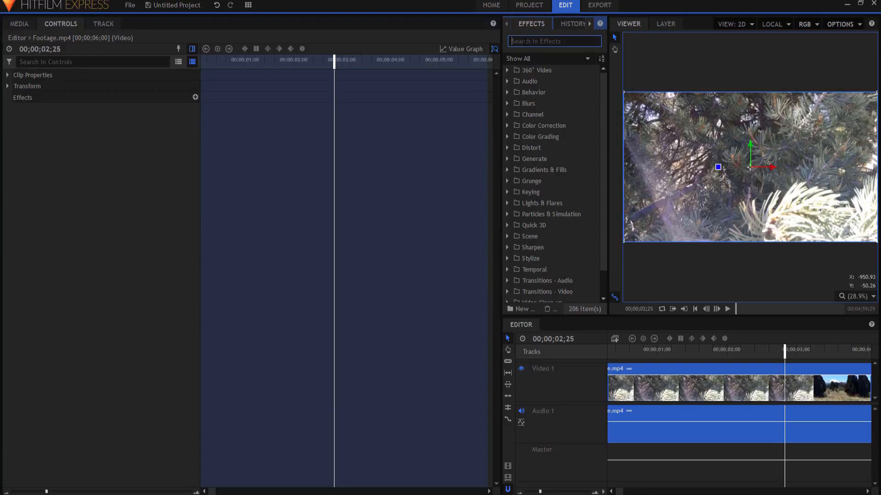
Step: Search 'pers' and apply Perspective Warp to the clip, expanding its parameters
type("pers")
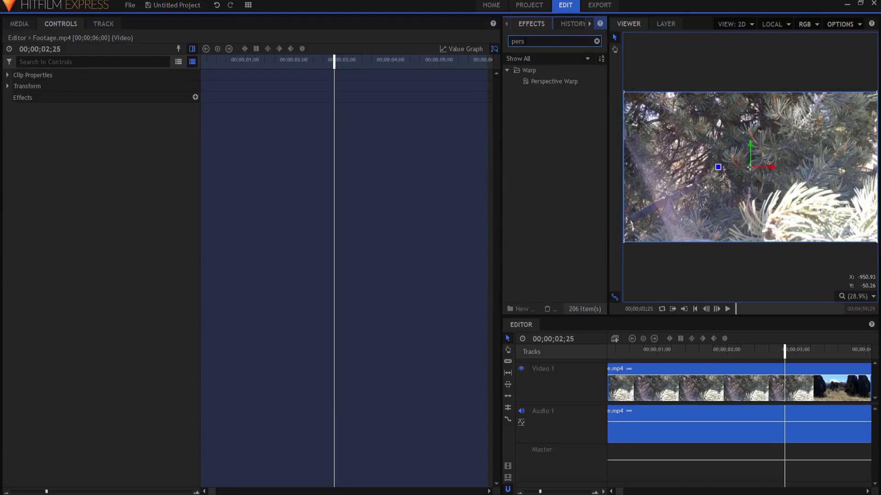
left_click(557, 81)
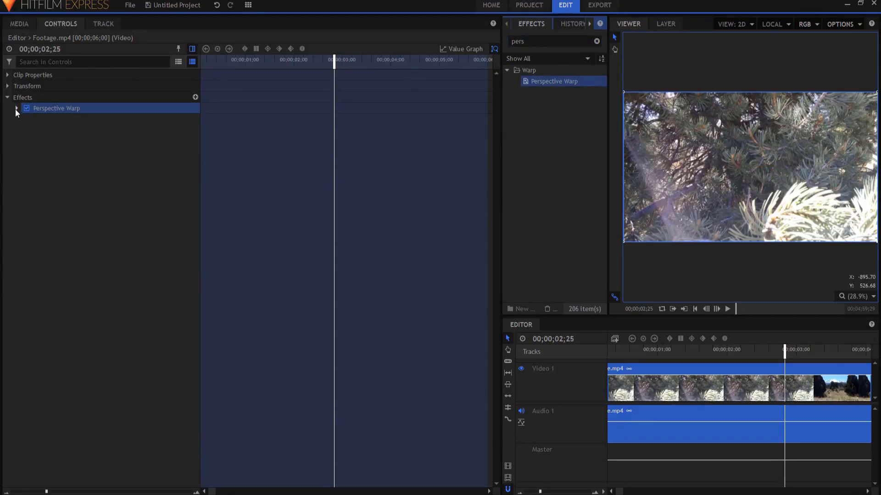
left_click(16, 108)
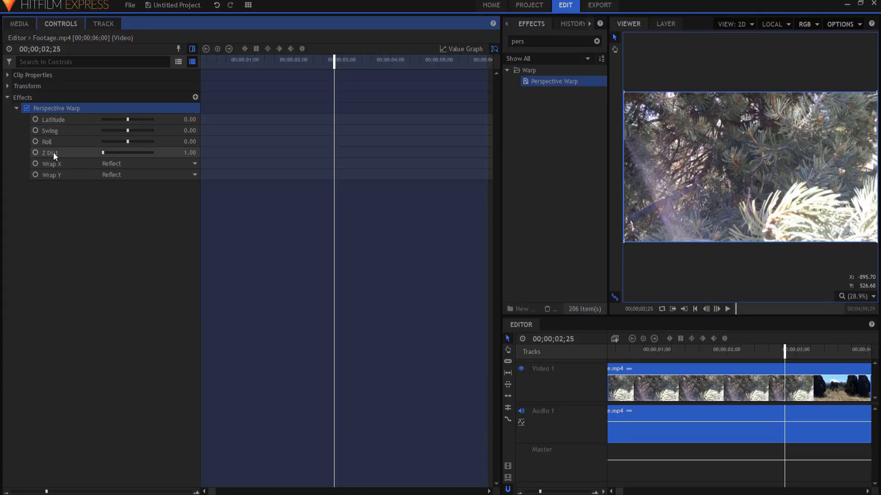
mouse_move(53, 156)
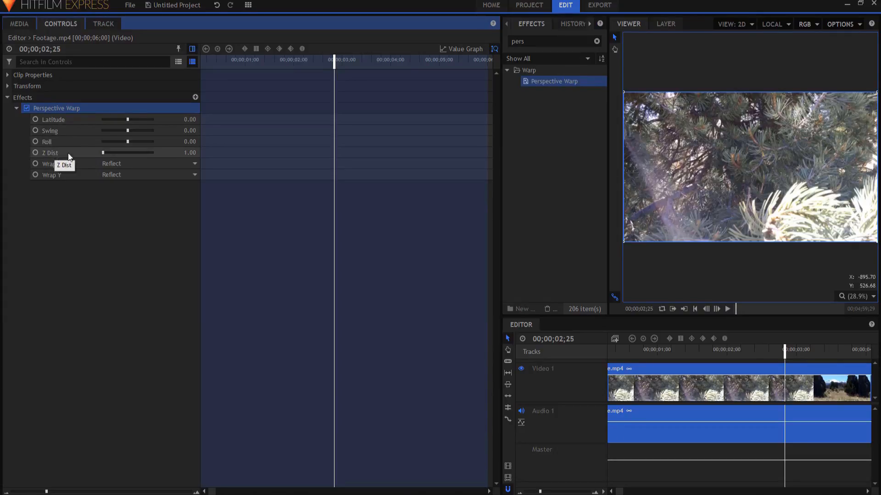
Step: Try raising Z Dist, lower it back, and keep Wrap X on Reflect
double_click(189, 152)
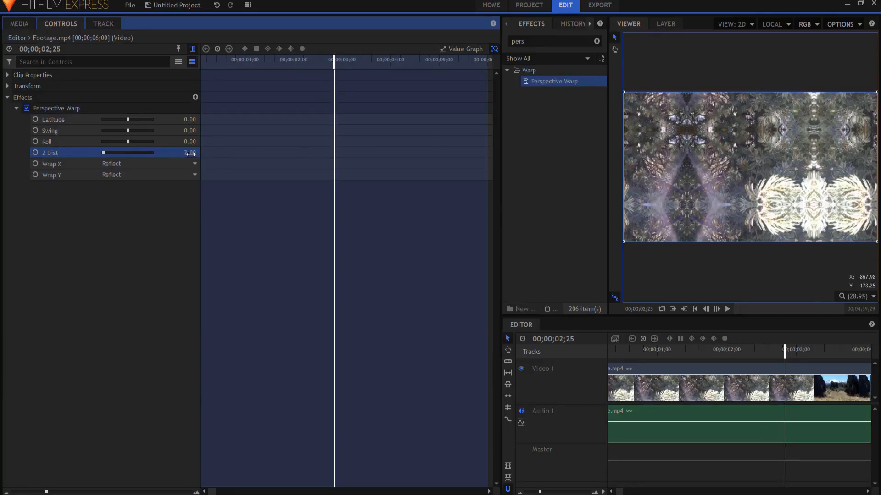
left_click_drag(105, 153, 112, 152)
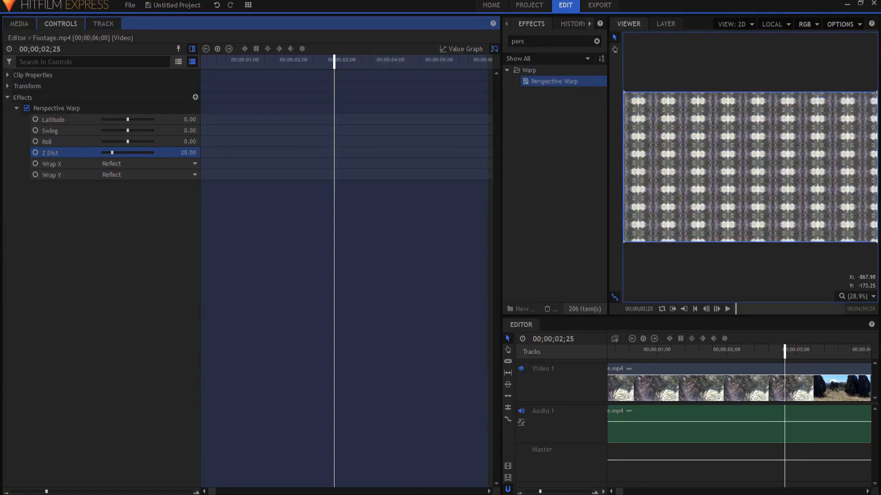
left_click_drag(112, 153, 102, 152)
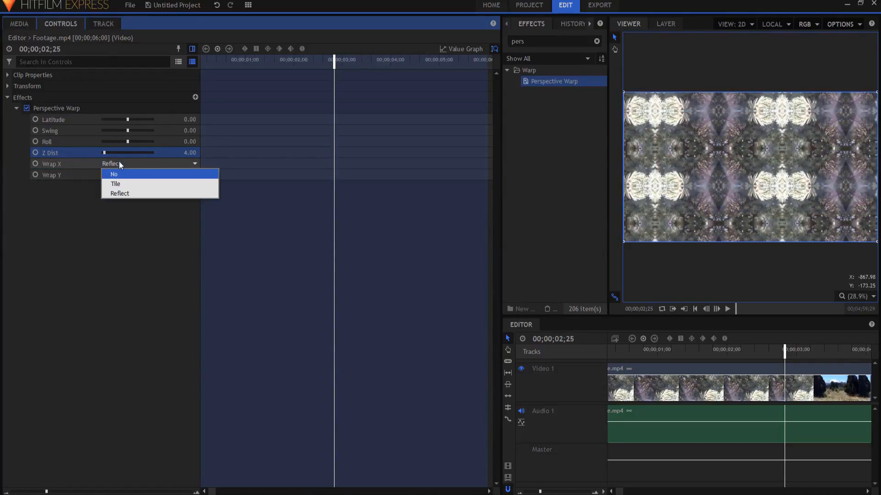
left_click(120, 192)
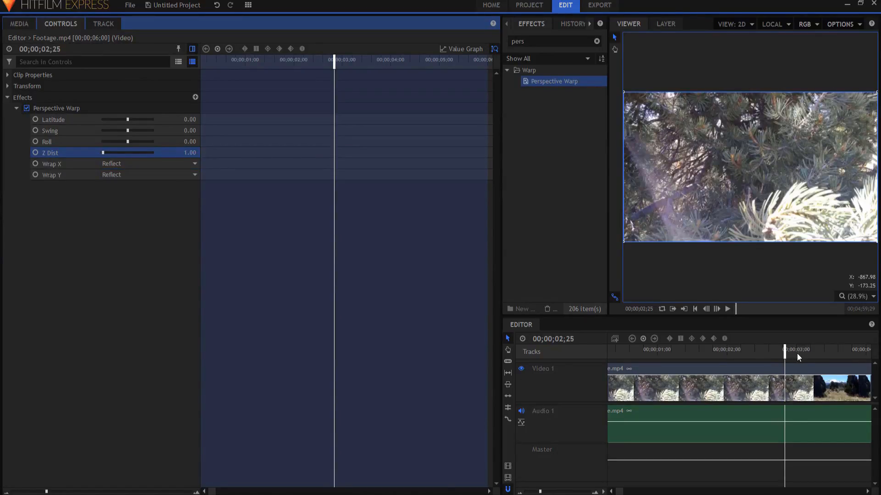
Step: Move the playhead to two seconds for the first Z Dist keyframe
left_click(795, 348)
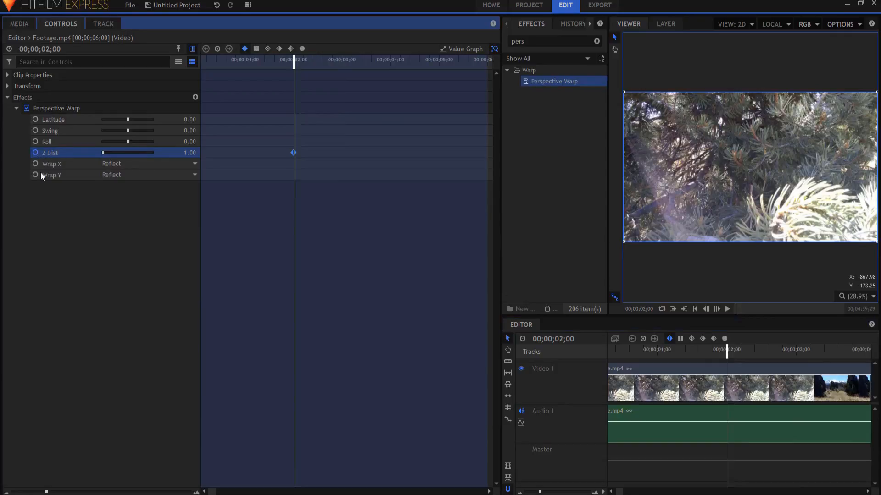
mouse_move(796, 357)
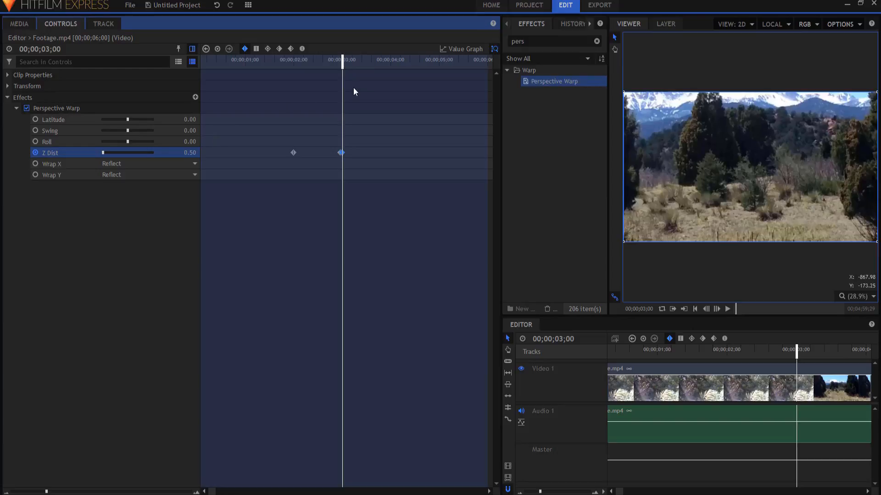
mouse_move(391, 67)
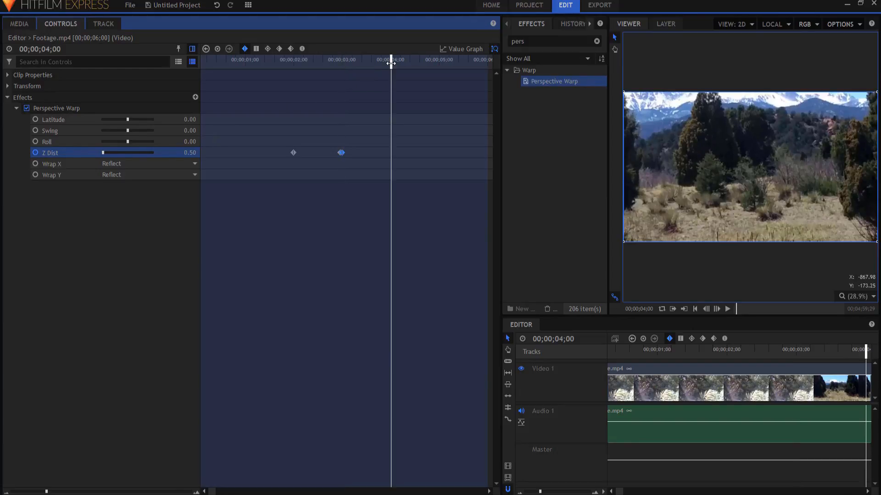
mouse_move(228, 138)
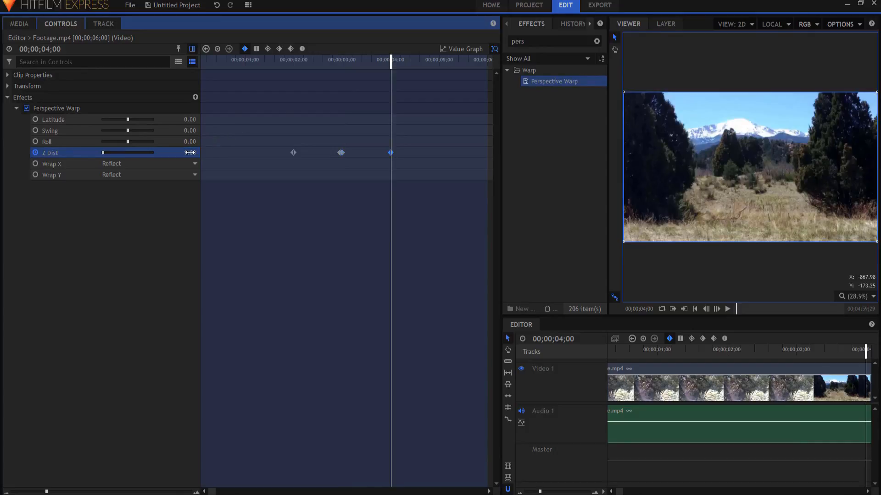
Step: Set Z Dist to 1.00 at four seconds, scrub the warp, and convert keyframes to Bezier
left_click_drag(102, 152, 190, 152)
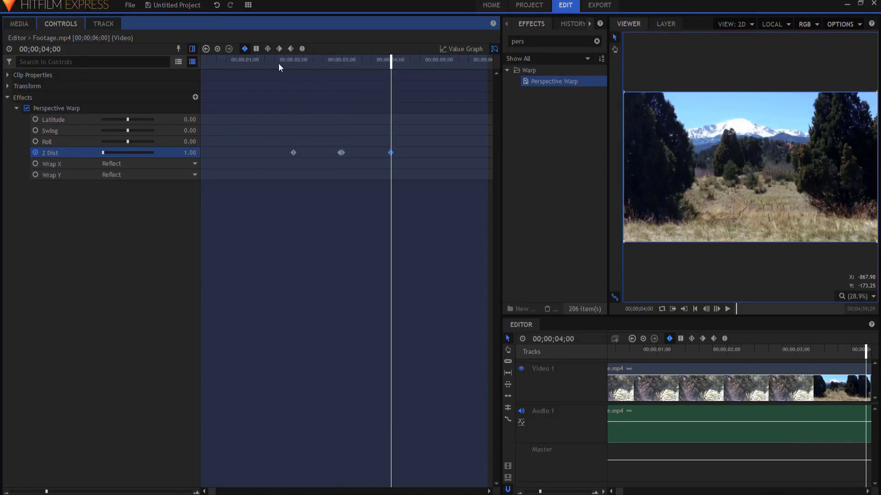
left_click(279, 60)
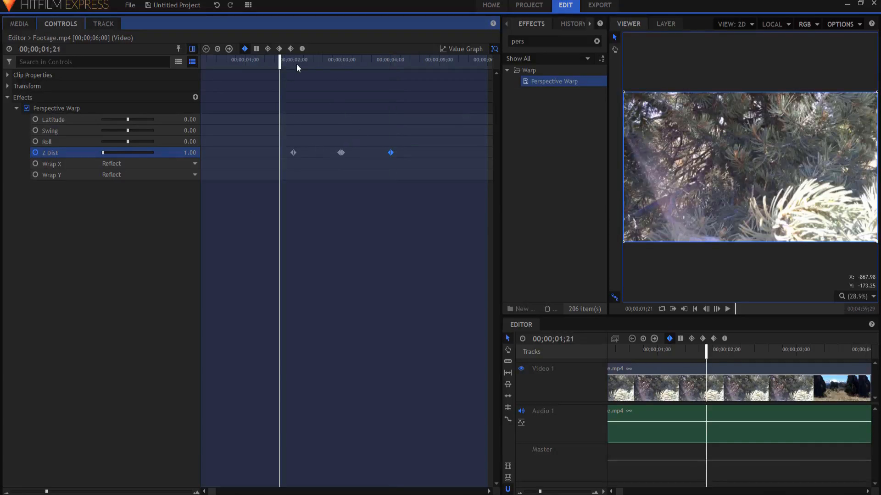
mouse_move(353, 92)
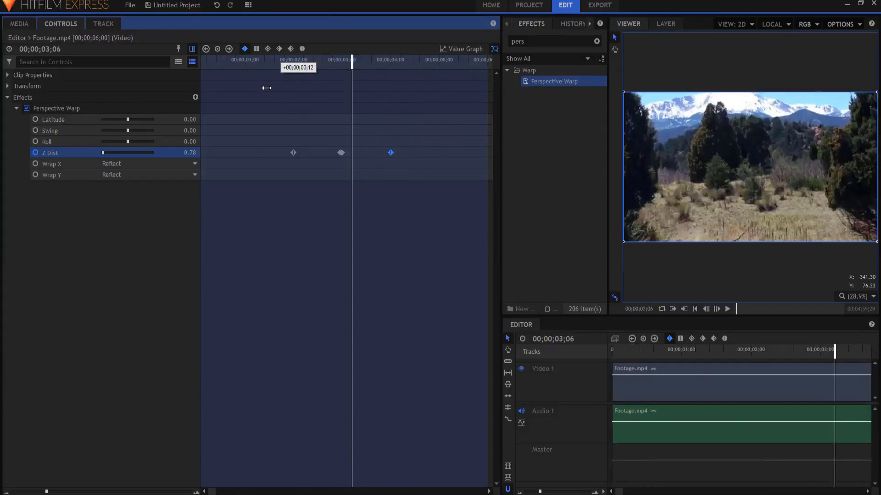
left_click_drag(353, 60, 313, 60)
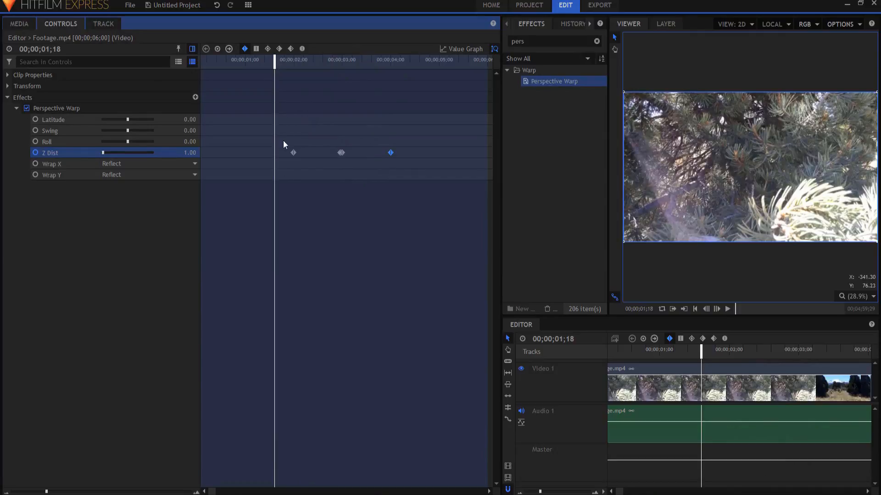
mouse_move(382, 161)
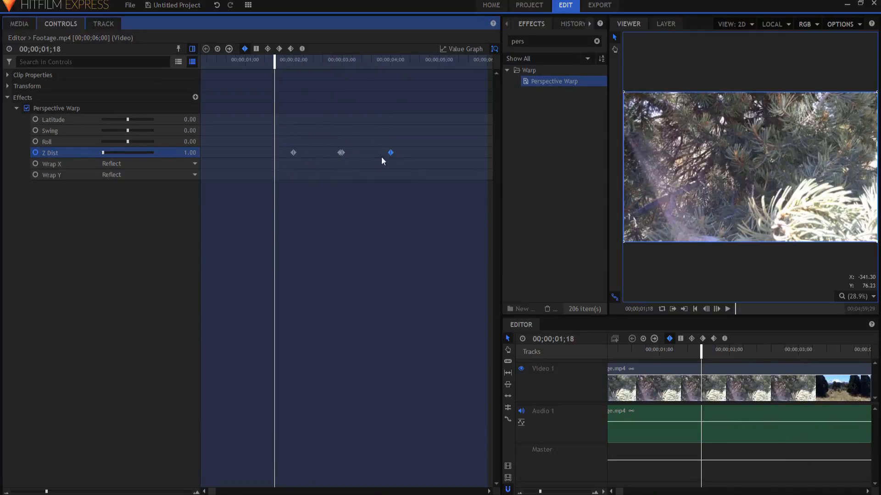
mouse_move(286, 123)
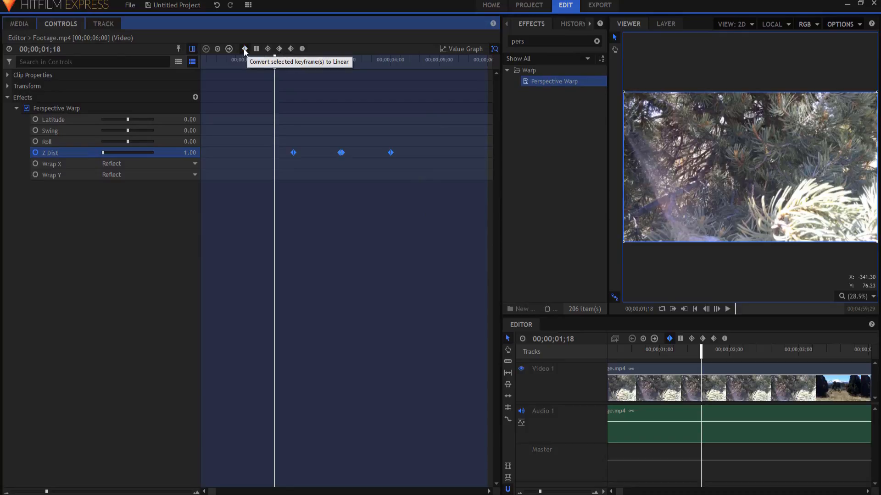
mouse_move(303, 50)
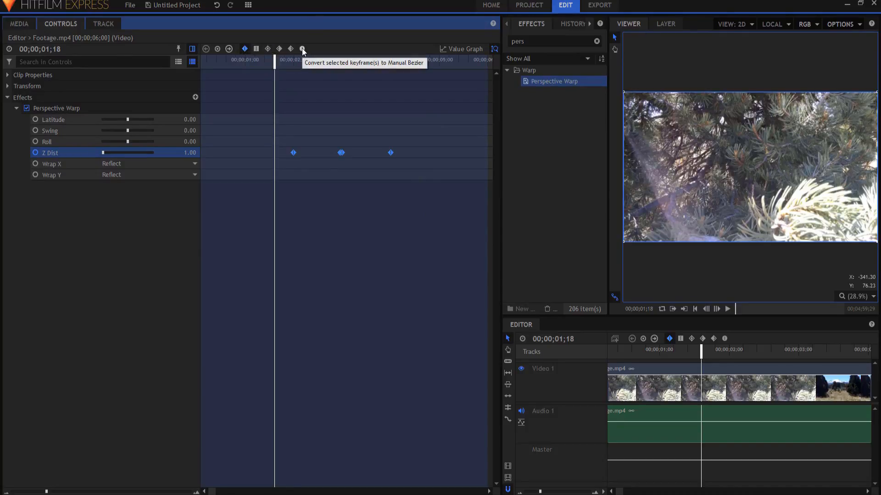
left_click(302, 49)
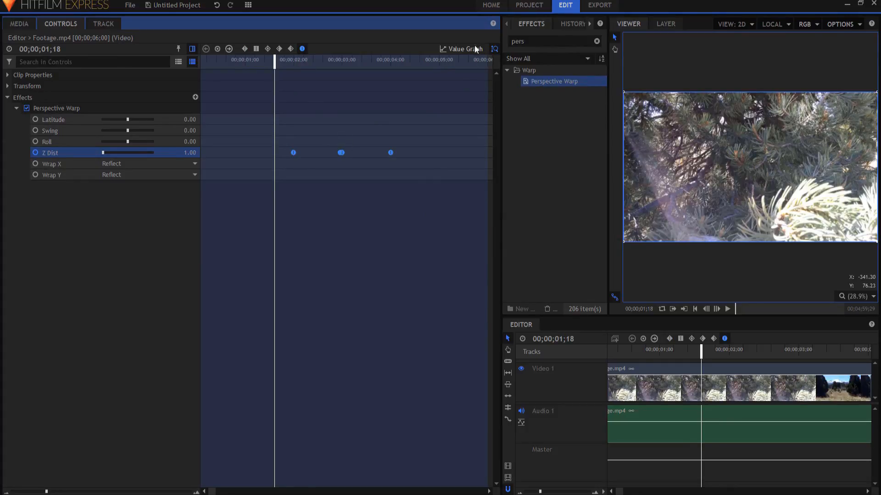
Step: Switch the Controls timeline to Value Graph to display the Z Dist curve
left_click(462, 49)
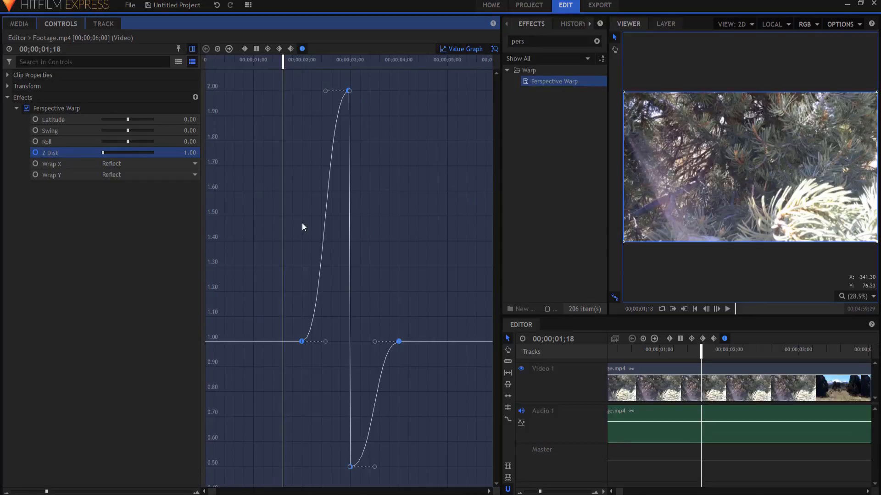
mouse_move(368, 227)
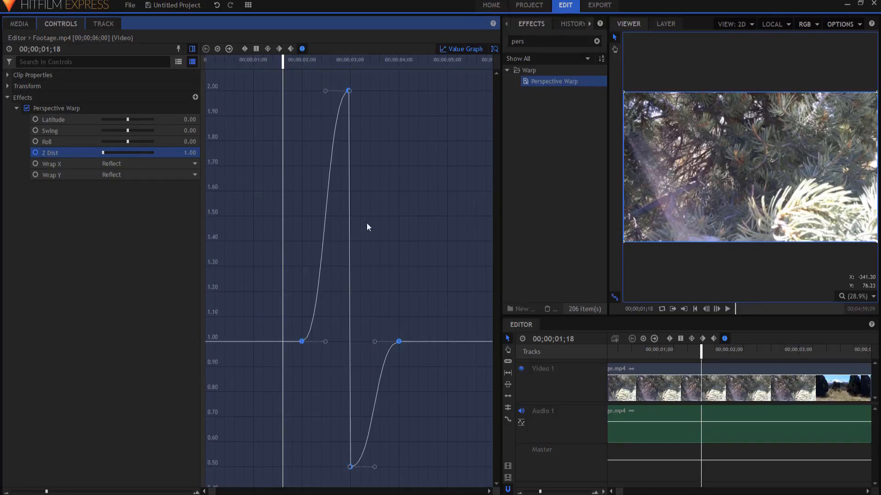
mouse_move(408, 355)
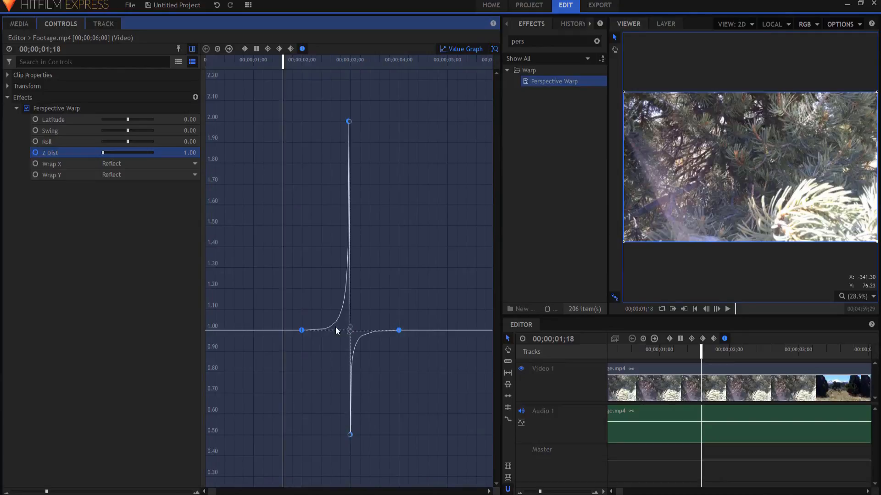
mouse_move(396, 116)
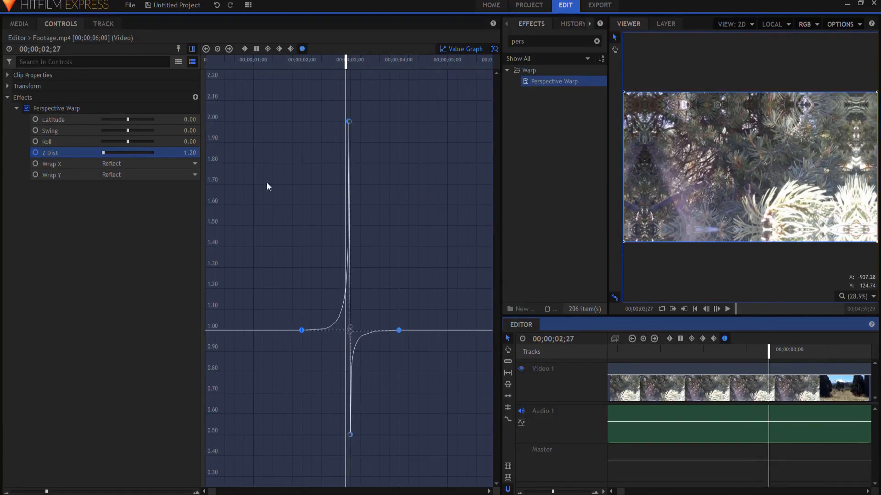
Step: Collapse Perspective Warp, add Zoom Blur, and expand its settings at the 2-second keyframe
left_click(16, 107)
type("zoom")
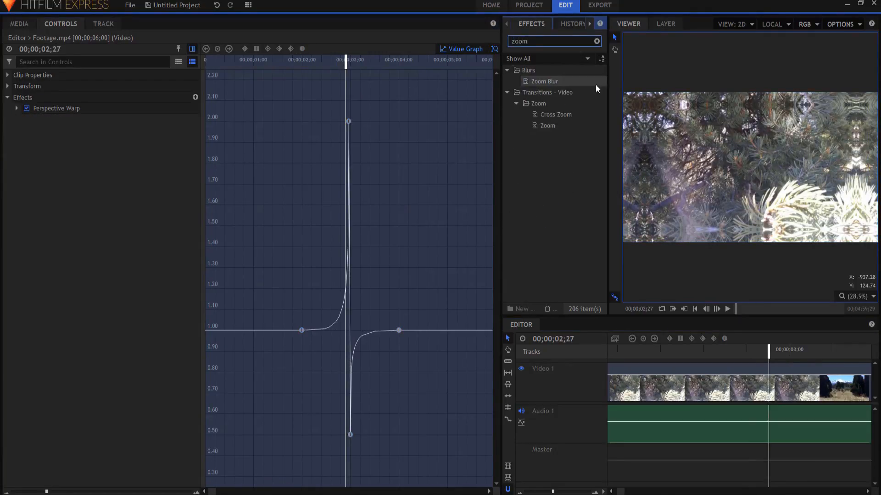
left_click(544, 81)
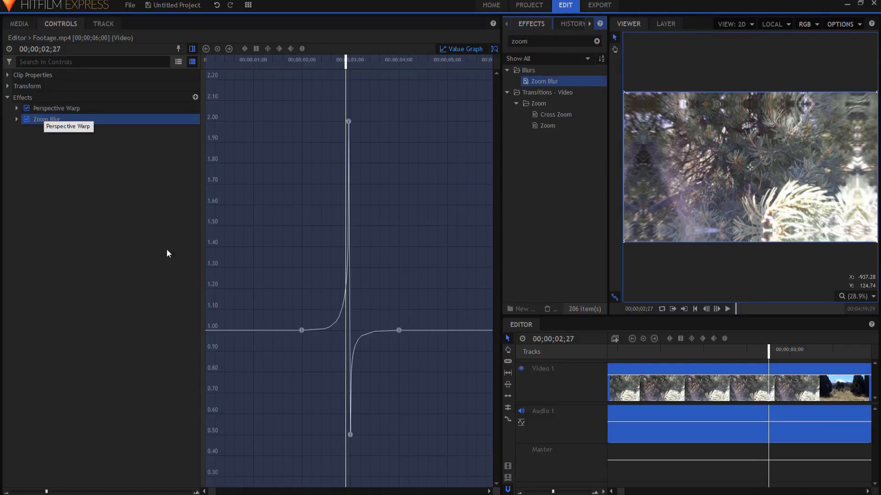
left_click(303, 62)
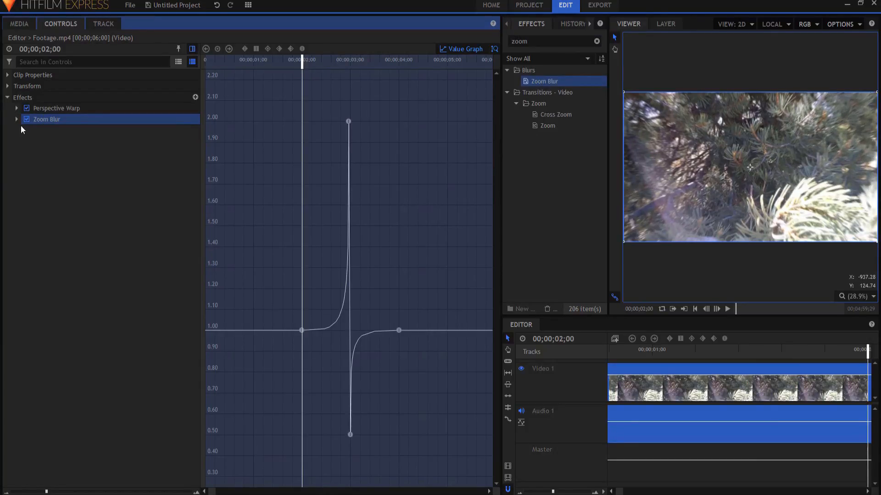
left_click(16, 120)
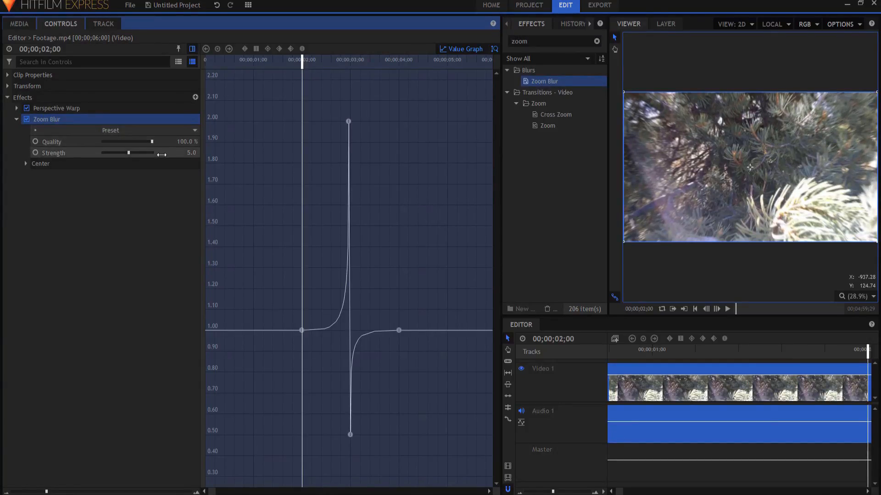
Step: Edit Zoom Blur Strength keyframes, dragging it back to 0 after the cut
double_click(180, 153)
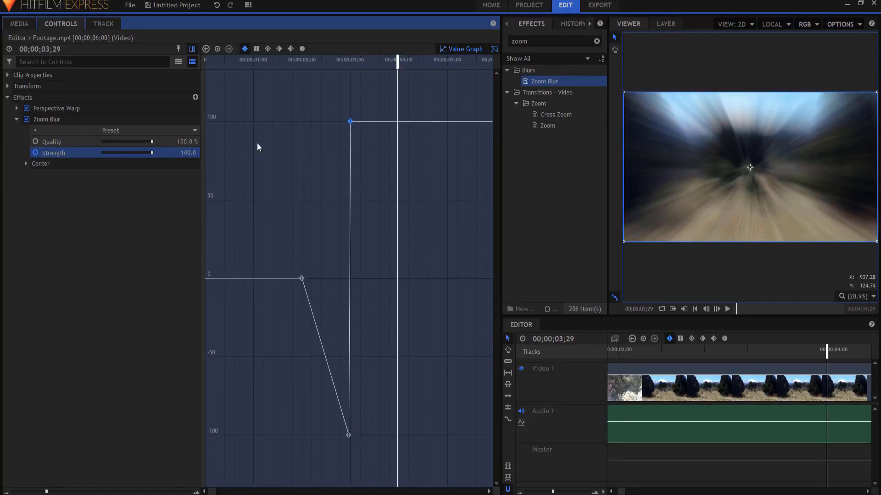
left_click_drag(150, 153, 127, 152)
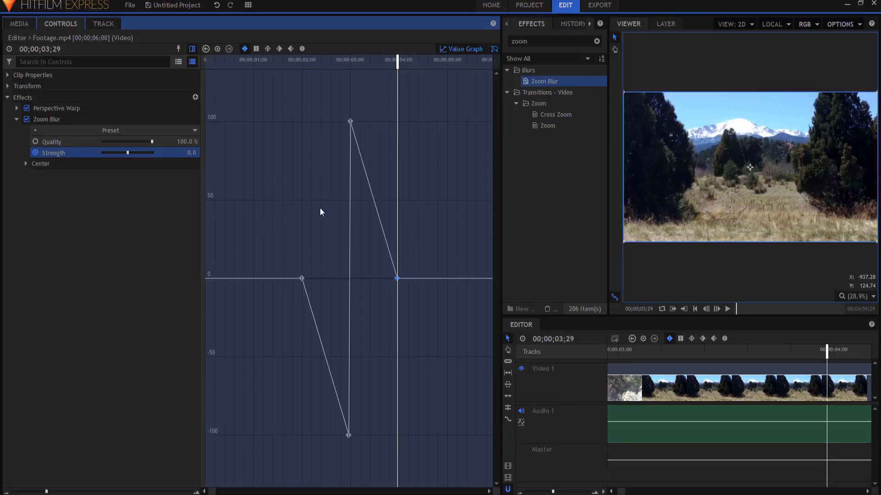
mouse_move(250, 141)
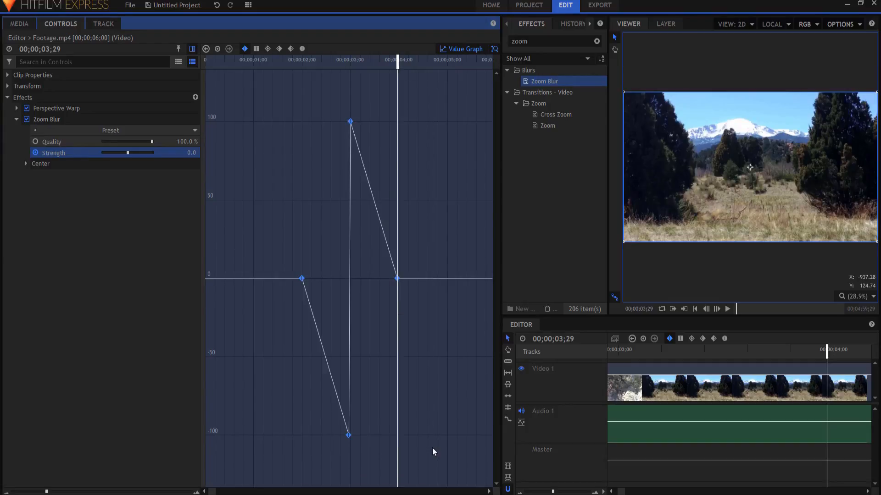
mouse_move(297, 54)
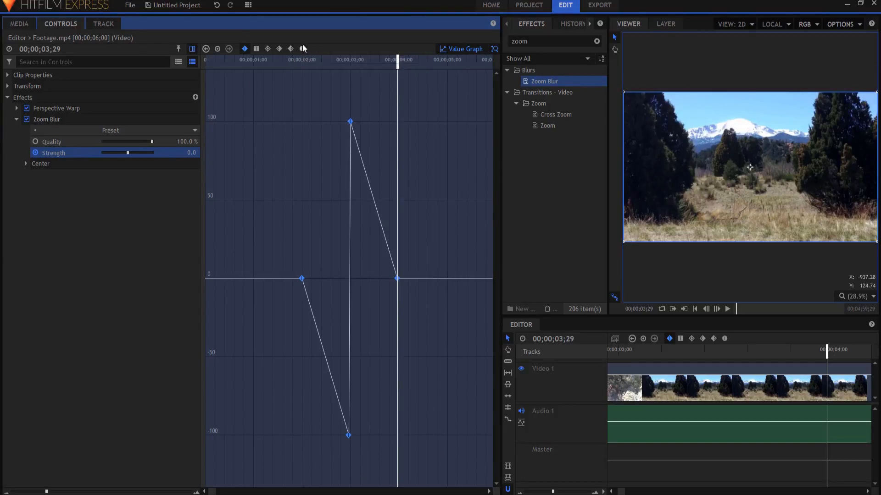
Step: Convert the Strength keyframes to manual Bezier and rewind to the clip start
left_click(302, 49)
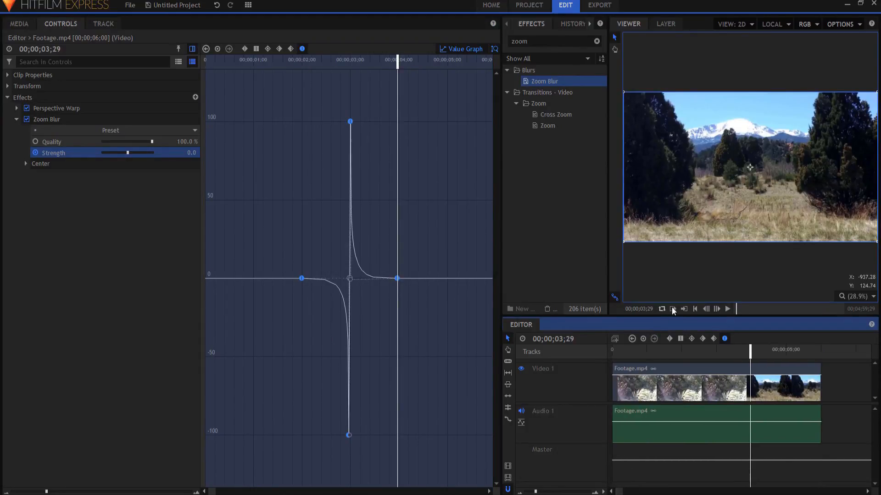
left_click(694, 308)
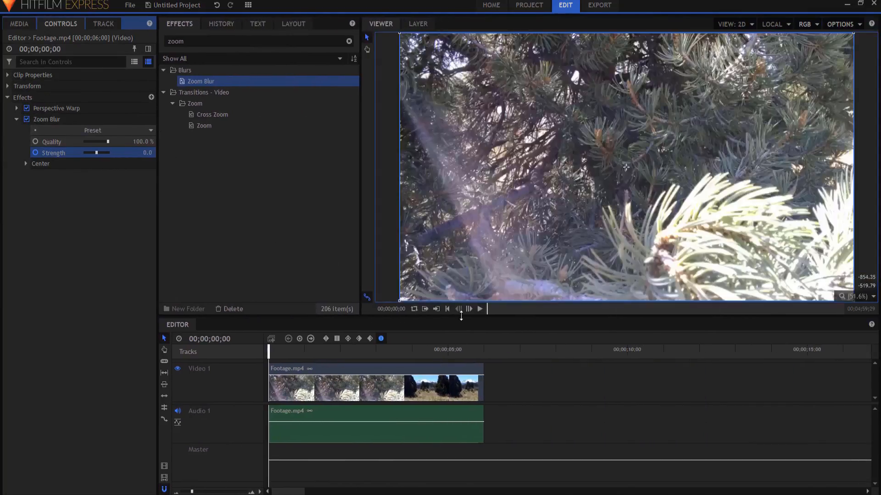
Step: Play the clip to the end, then scrub back to the blurred transition at the cut
left_click(480, 308)
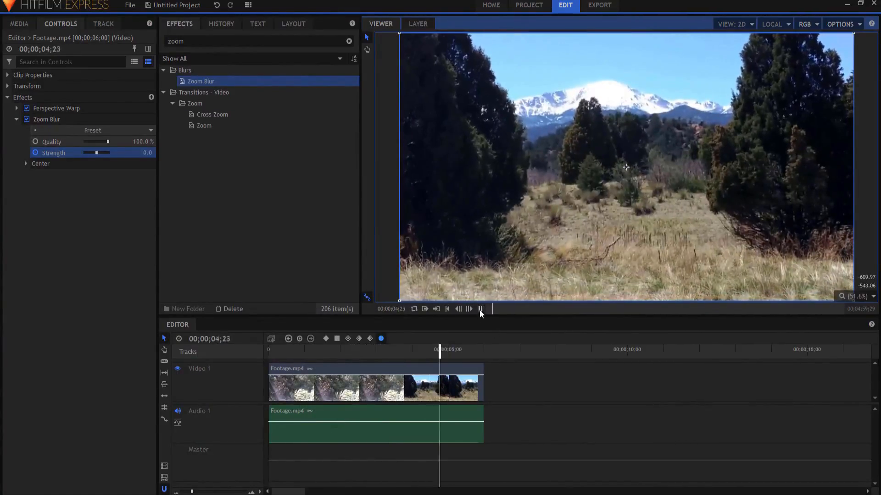
left_click(480, 309)
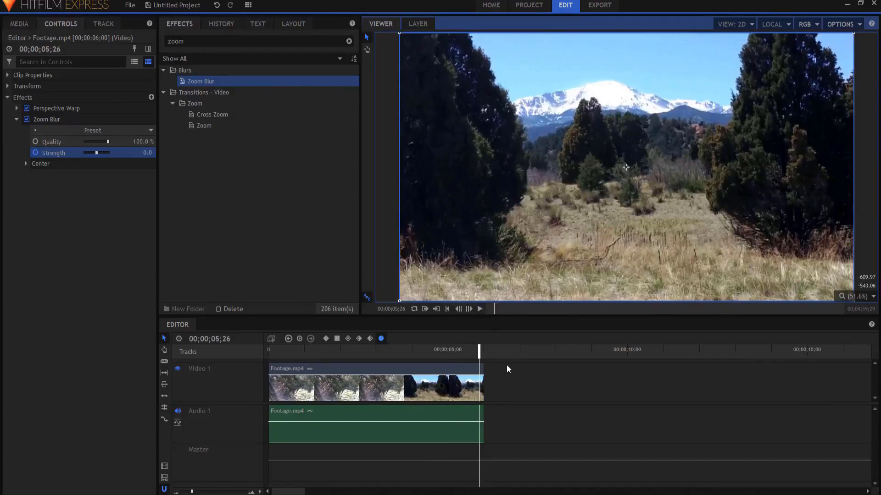
mouse_move(528, 377)
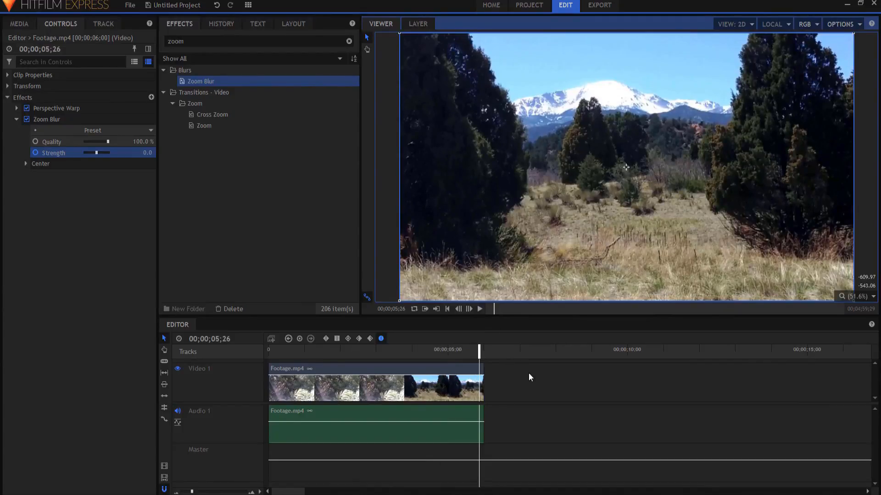
mouse_move(641, 366)
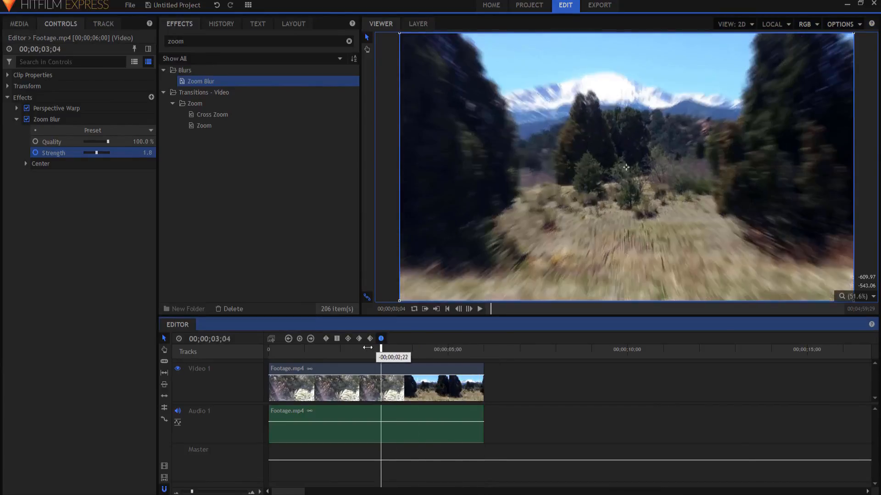
left_click_drag(107, 152, 97, 153)
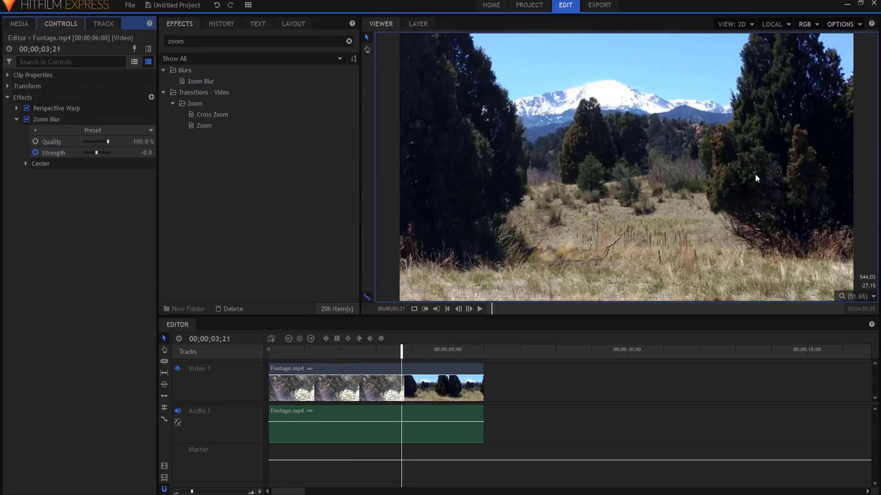
mouse_move(610, 170)
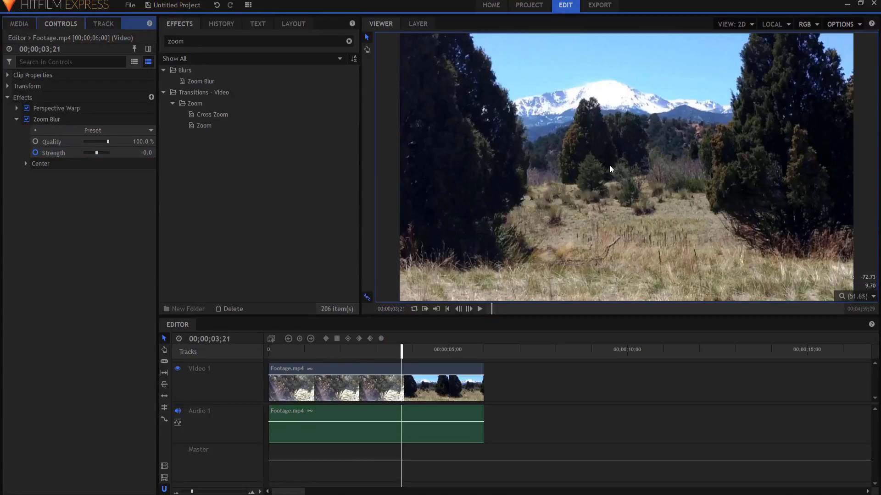